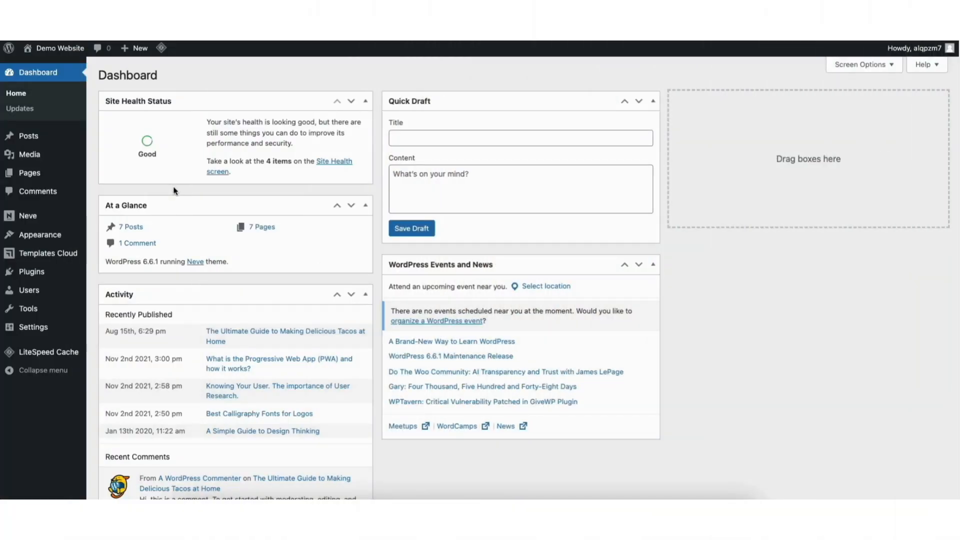
pyautogui.moveTo(113, 224)
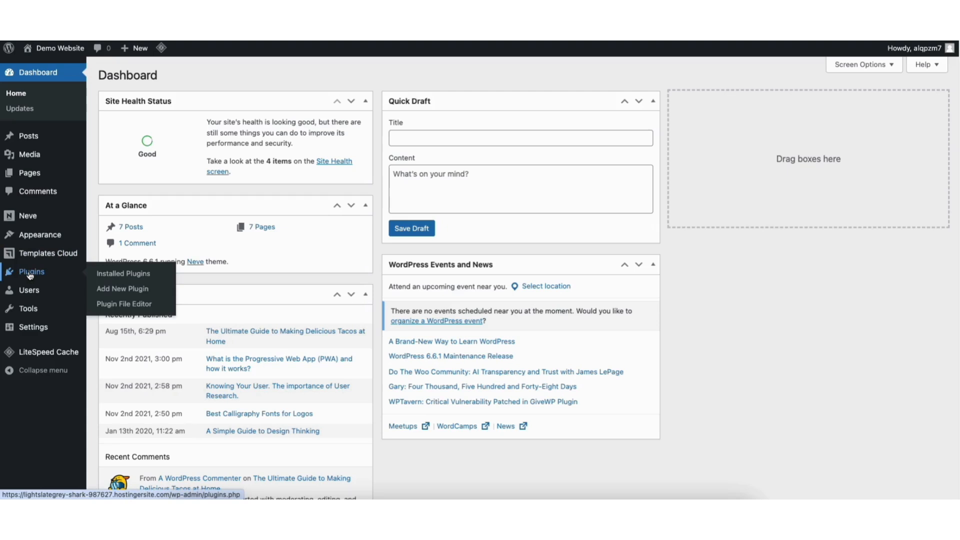
pyautogui.moveTo(123, 289)
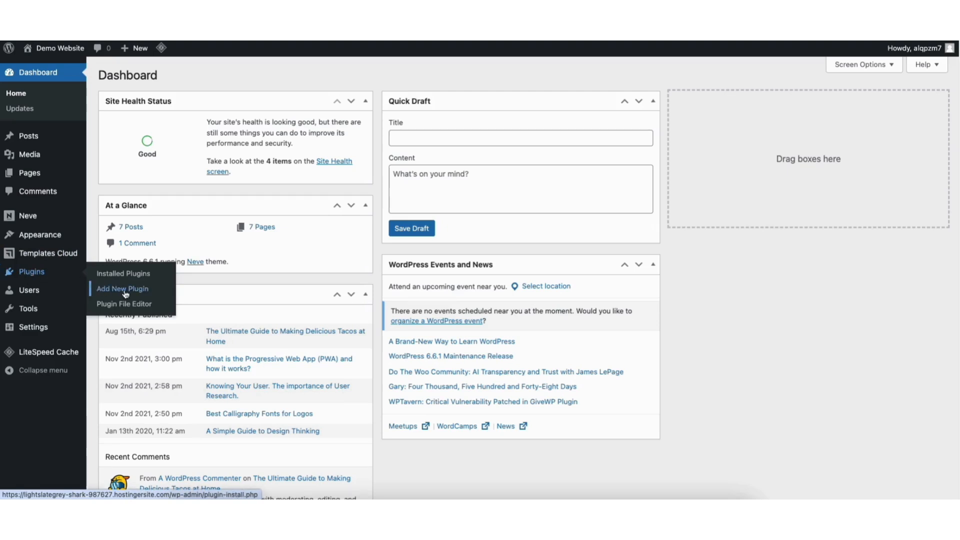
# From Add New Plugin, search the plugin directory for 'coming soon page'
pyautogui.click(123, 288)
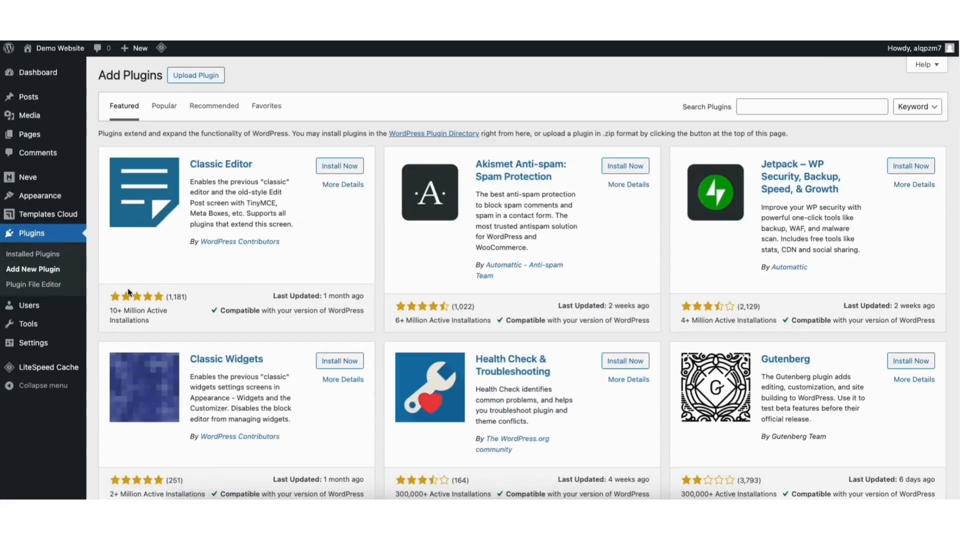
pyautogui.click(812, 106)
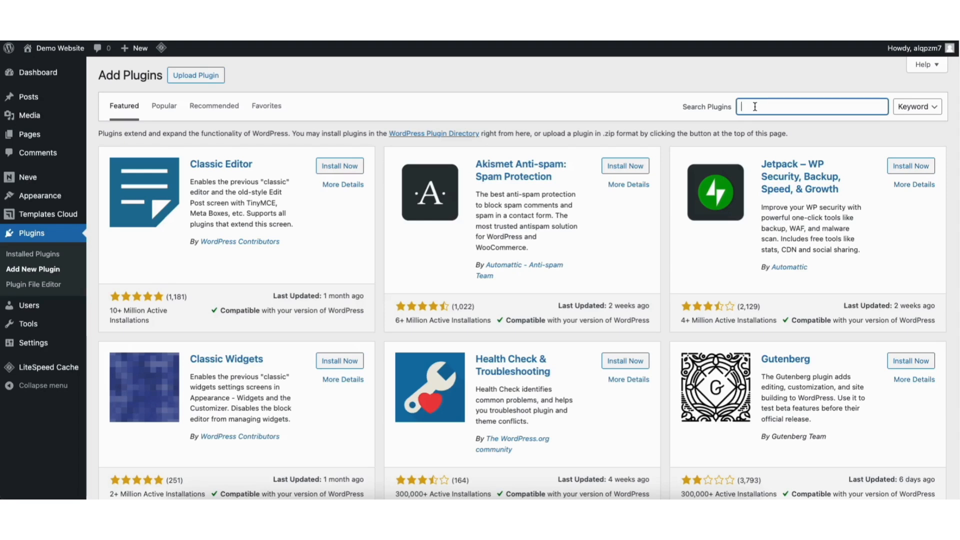
pyautogui.write('comi')
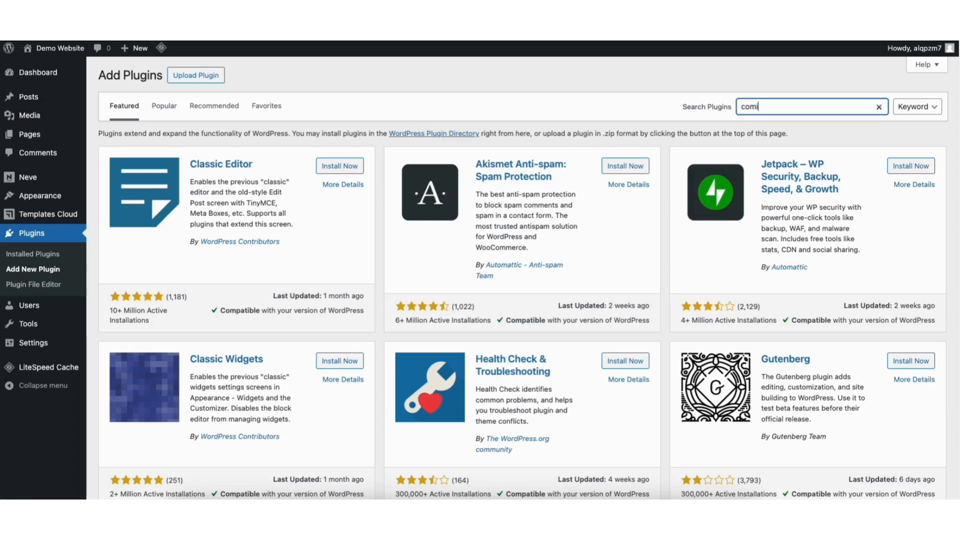
pyautogui.write('coming soon page')
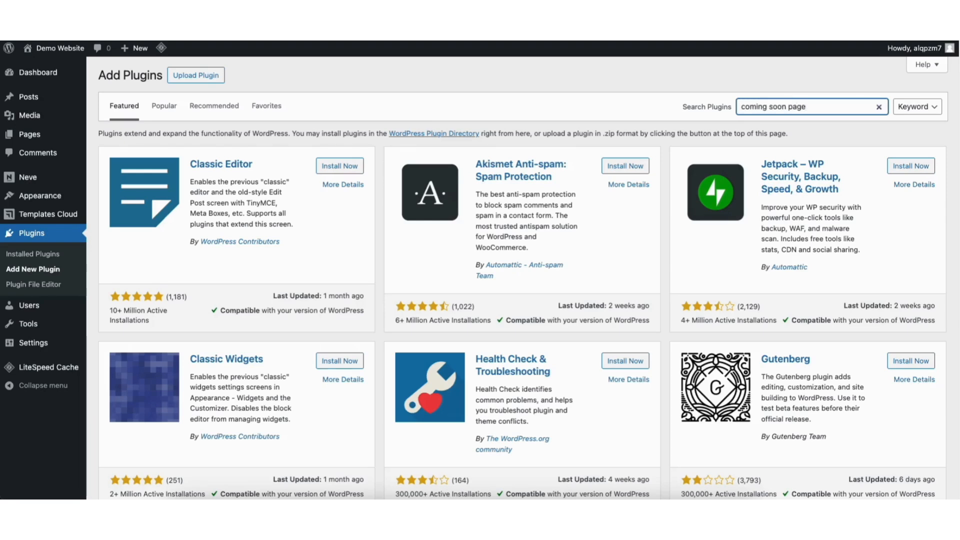
pyautogui.press('Return')
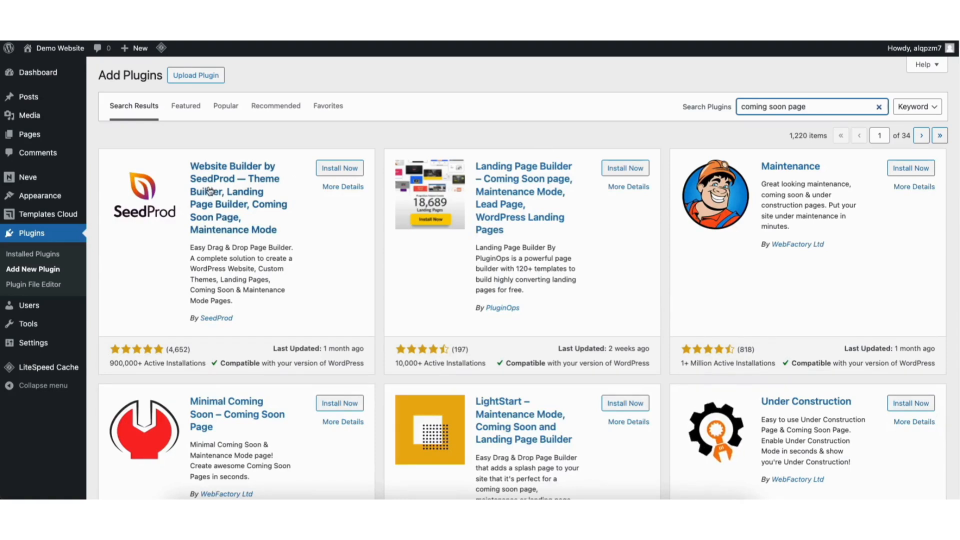
pyautogui.moveTo(154, 219)
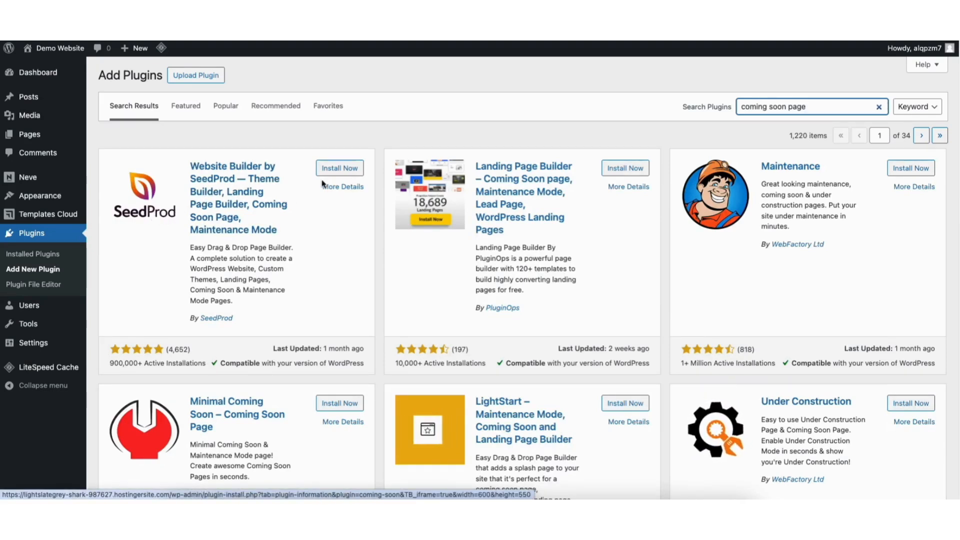
# Install and activate the SeedProd plugin, then start its setup wizard
pyautogui.click(339, 168)
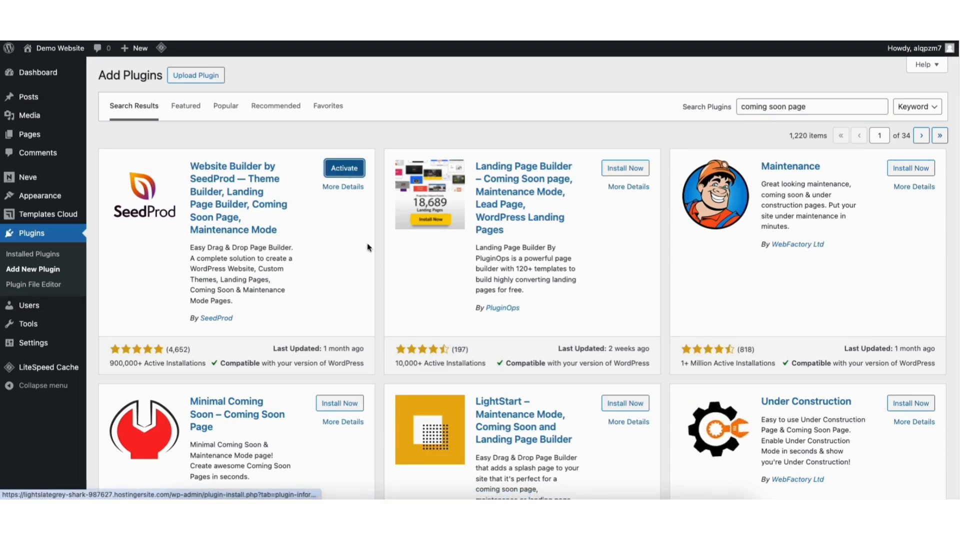
pyautogui.click(344, 167)
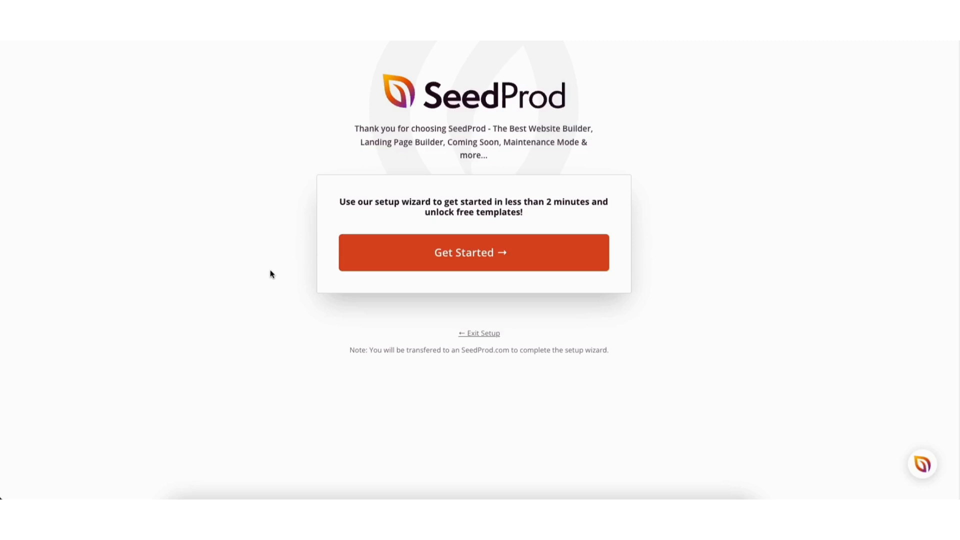
pyautogui.moveTo(402, 241)
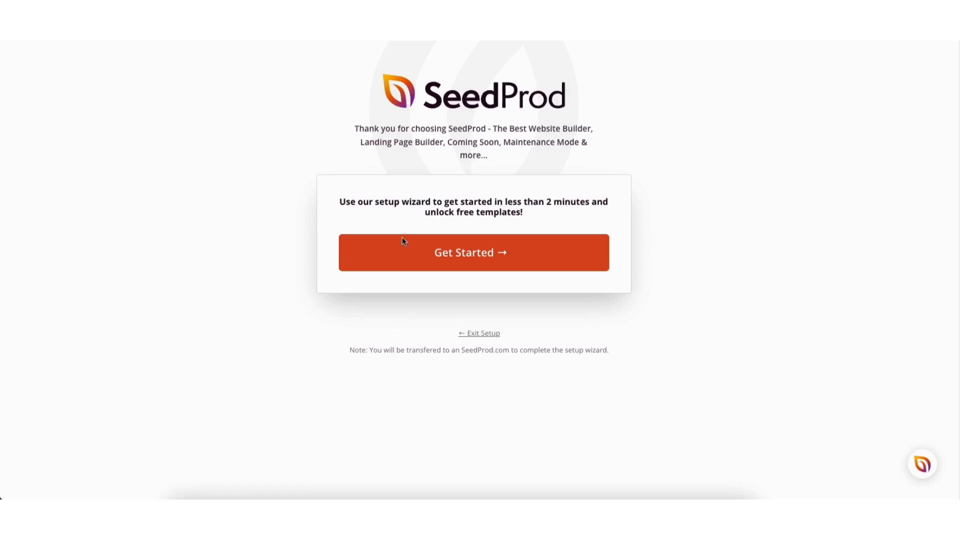
pyautogui.click(479, 333)
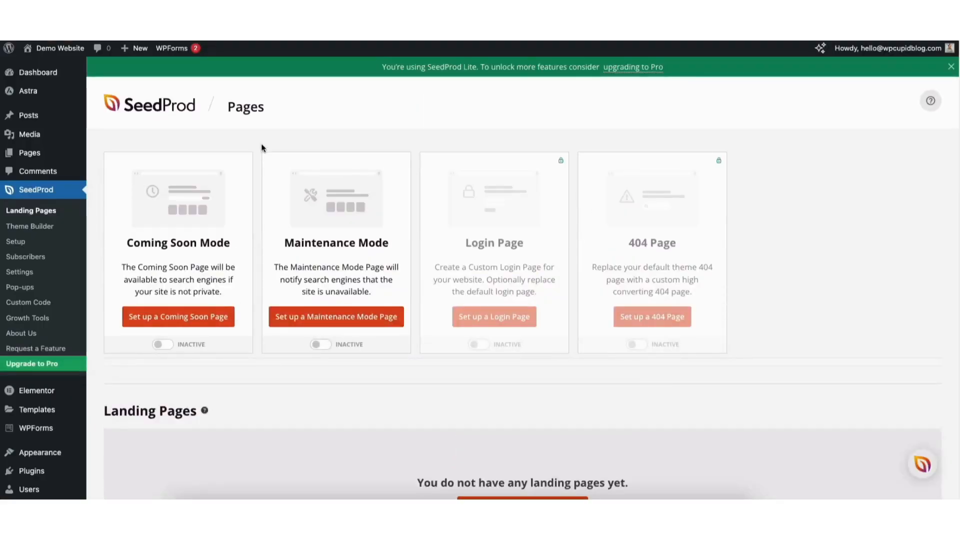
pyautogui.moveTo(177, 219)
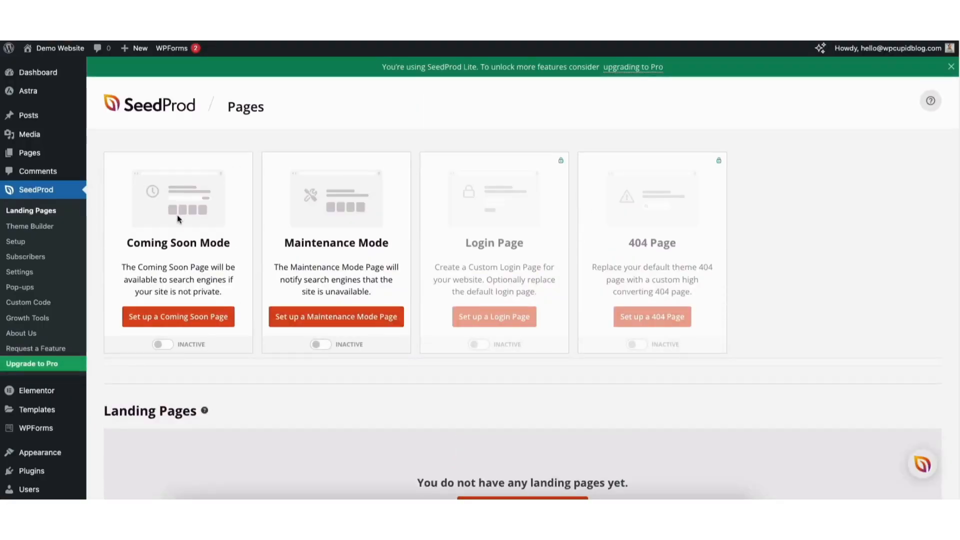
pyautogui.moveTo(178, 317)
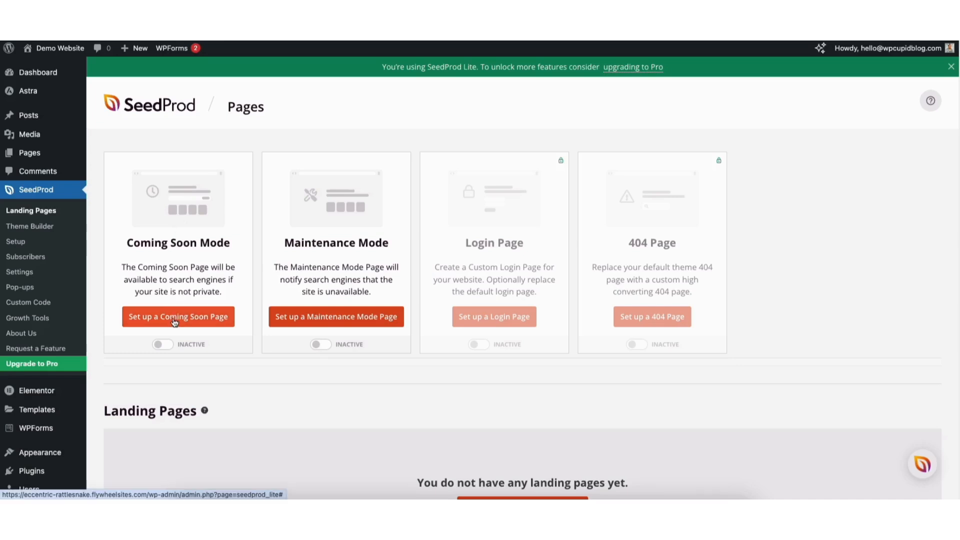
# Start setting up a coming soon page and browse the Coming Soon templates
pyautogui.click(178, 317)
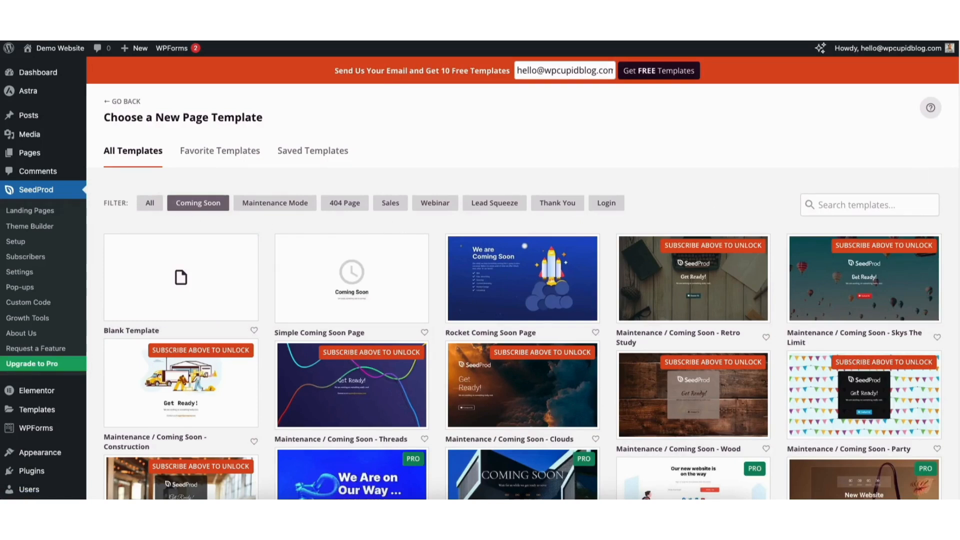
pyautogui.scroll(-3)
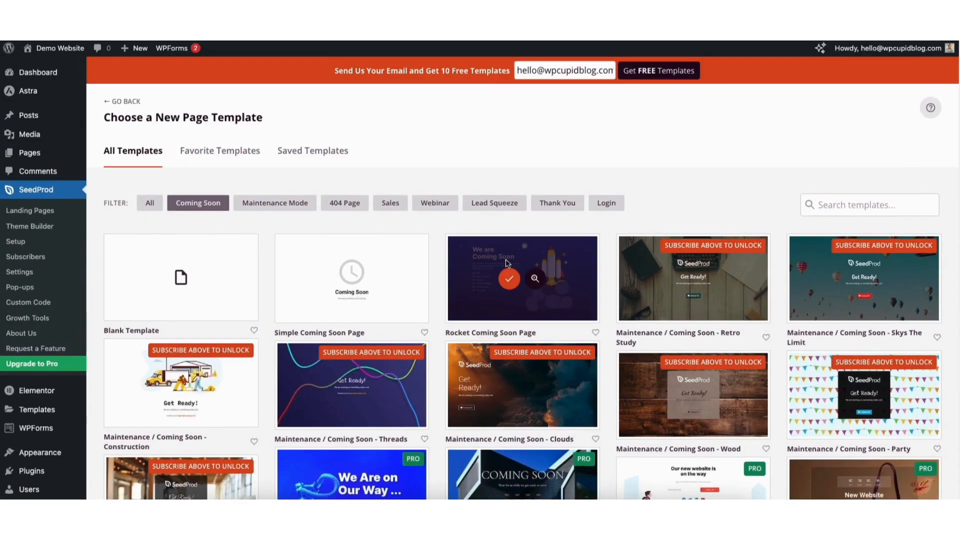
pyautogui.moveTo(519, 70)
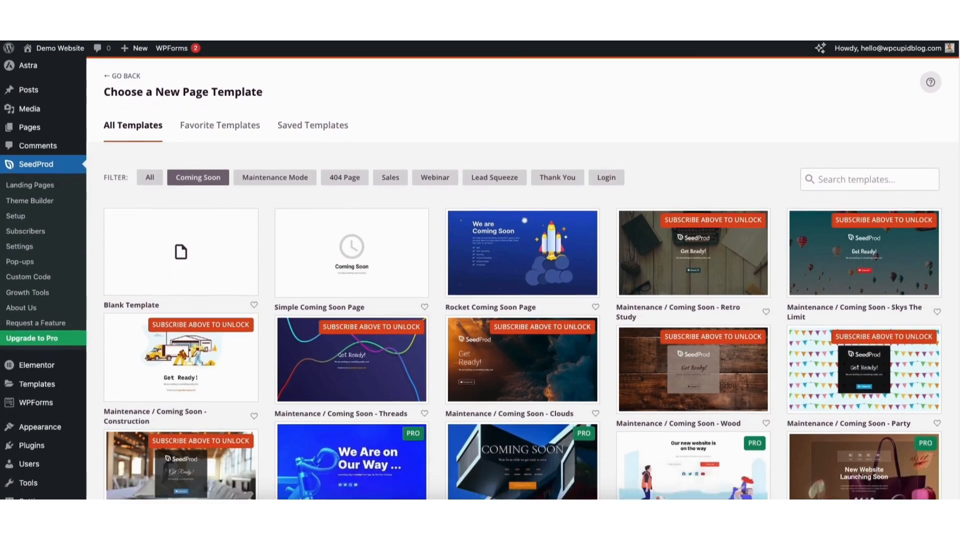
pyautogui.scroll(-3)
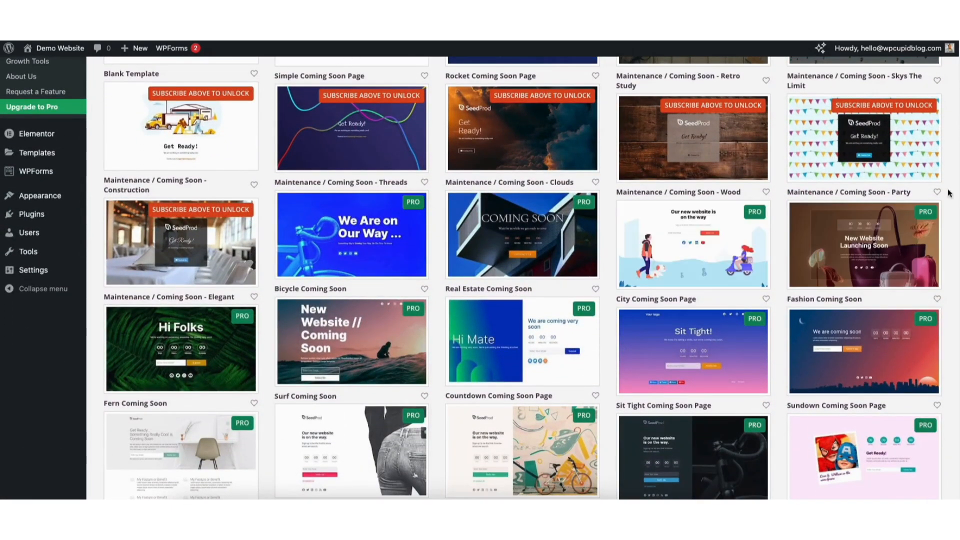
pyautogui.scroll(3)
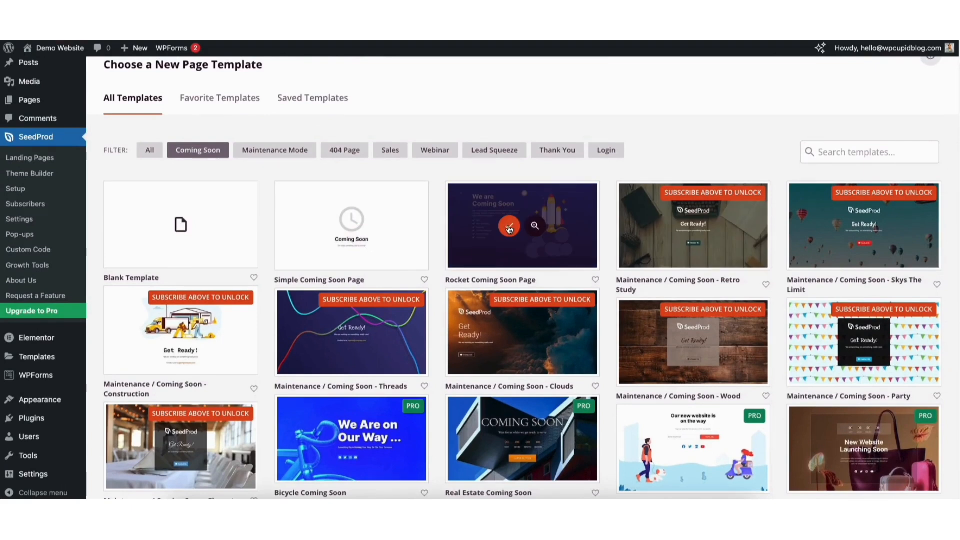
# Use the Rocket Coming Soon Page template and select the rocket image block
pyautogui.click(508, 227)
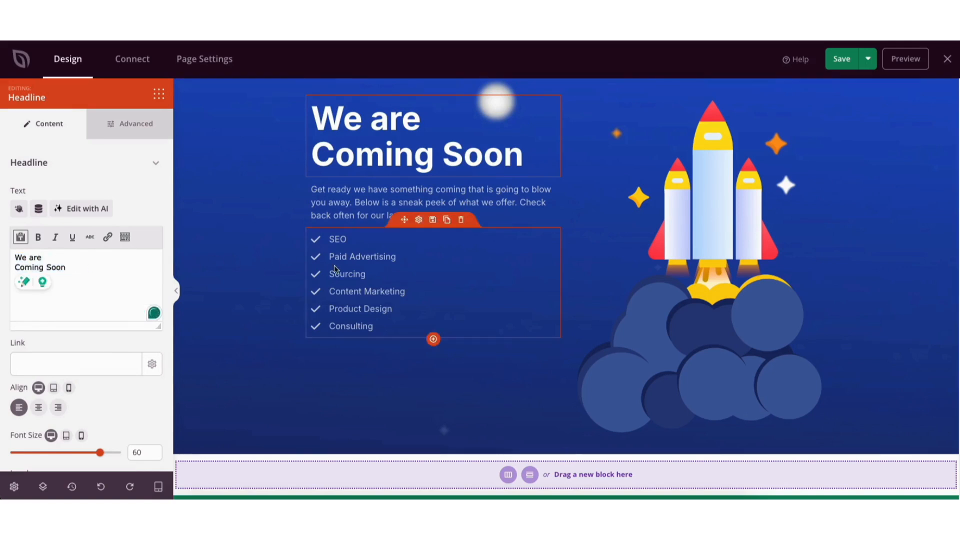
pyautogui.moveTo(461, 219)
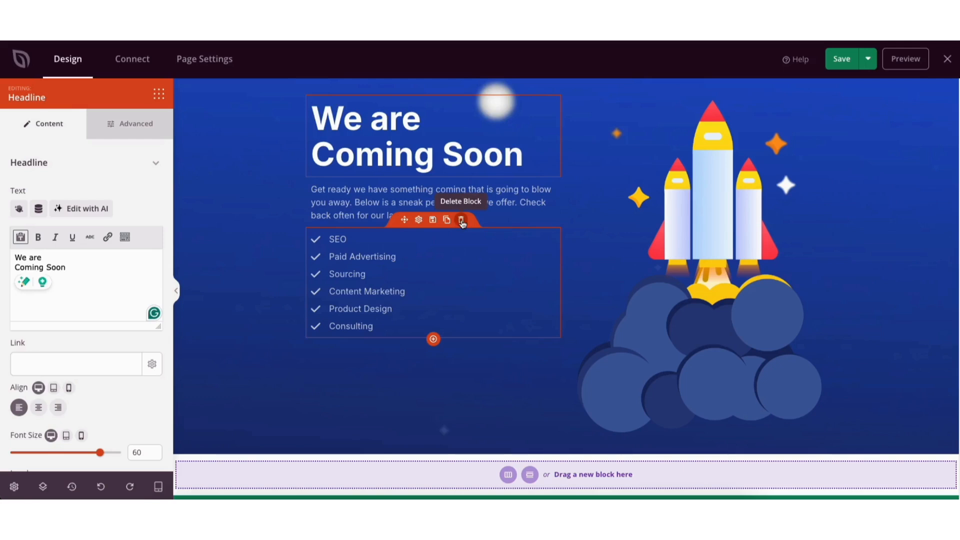
pyautogui.moveTo(447, 221)
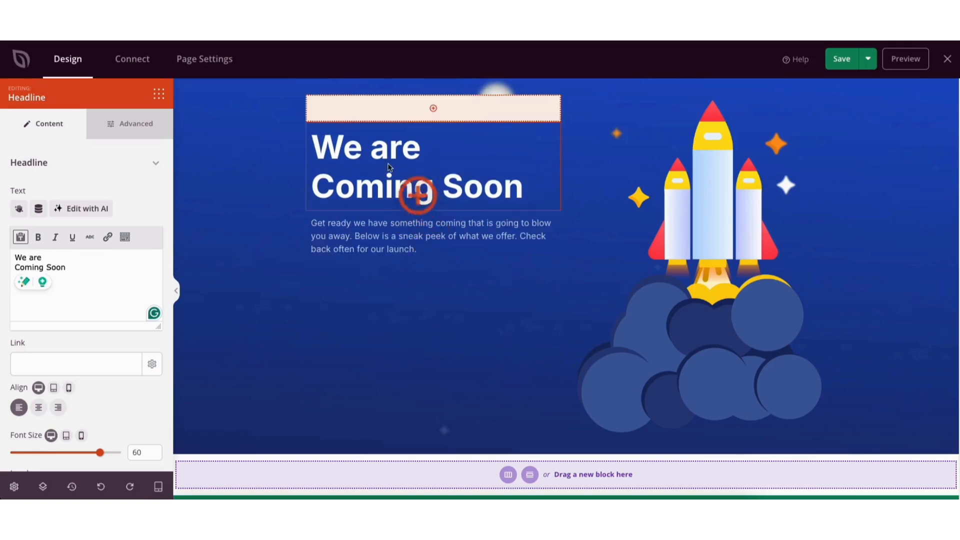
pyautogui.click(434, 109)
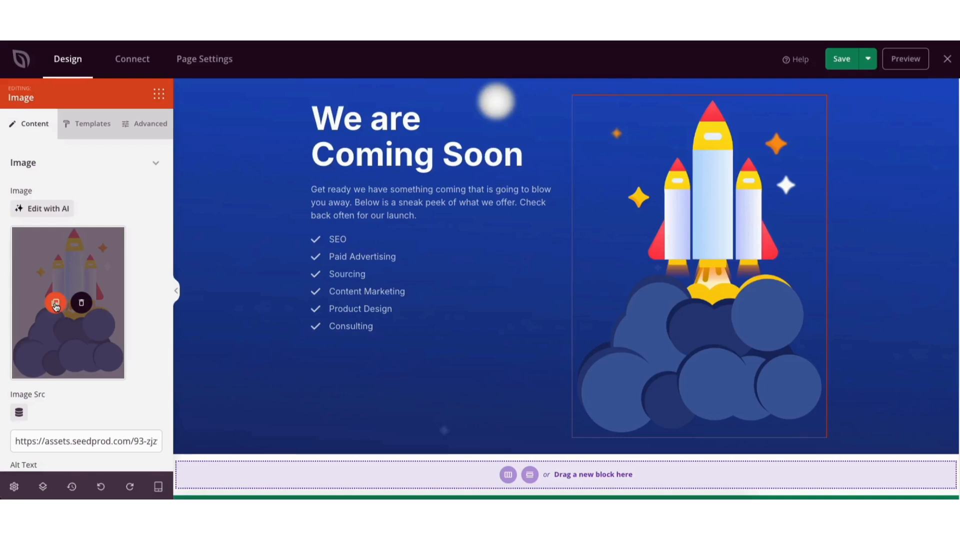
pyautogui.click(56, 303)
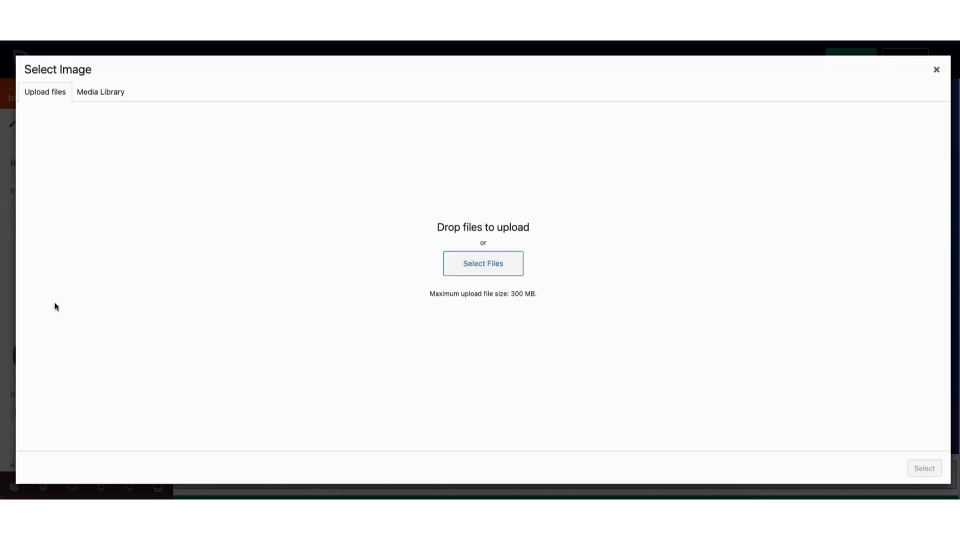
pyautogui.moveTo(437, 266)
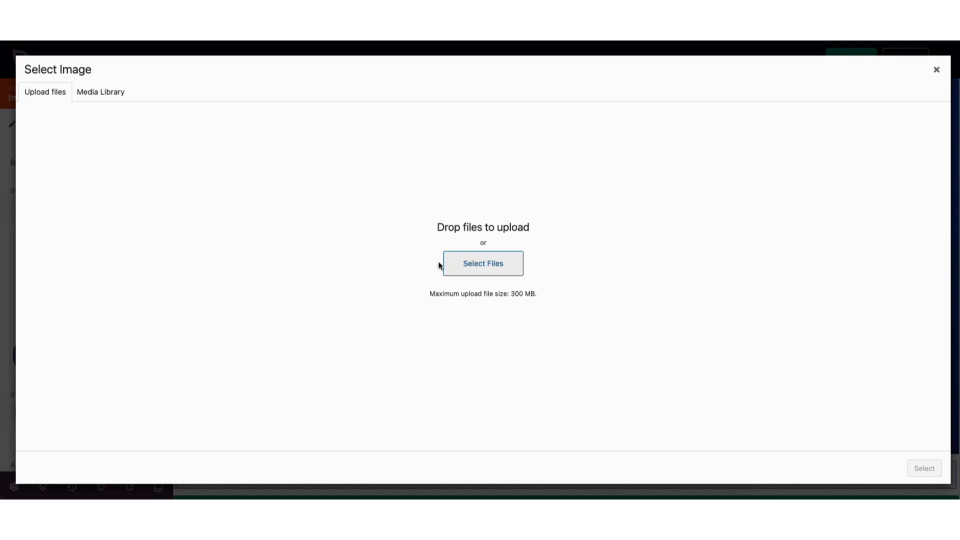
pyautogui.click(101, 92)
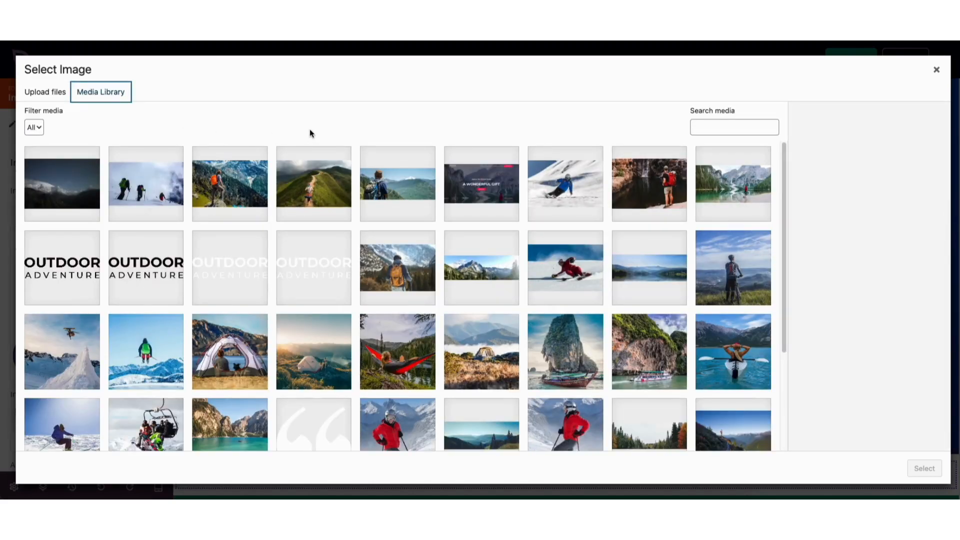
pyautogui.click(936, 69)
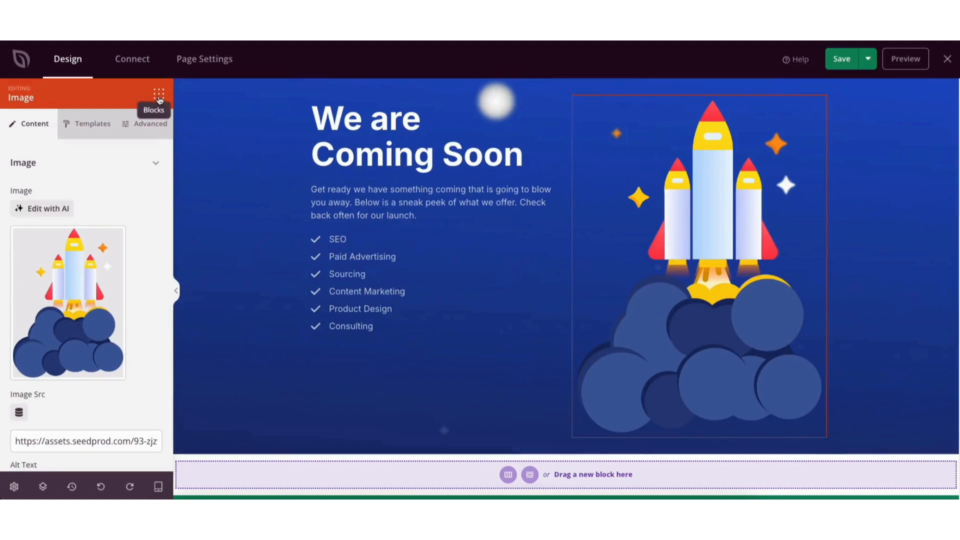
# Add a button block labelled 'Call To Action' below the service list
pyautogui.click(159, 93)
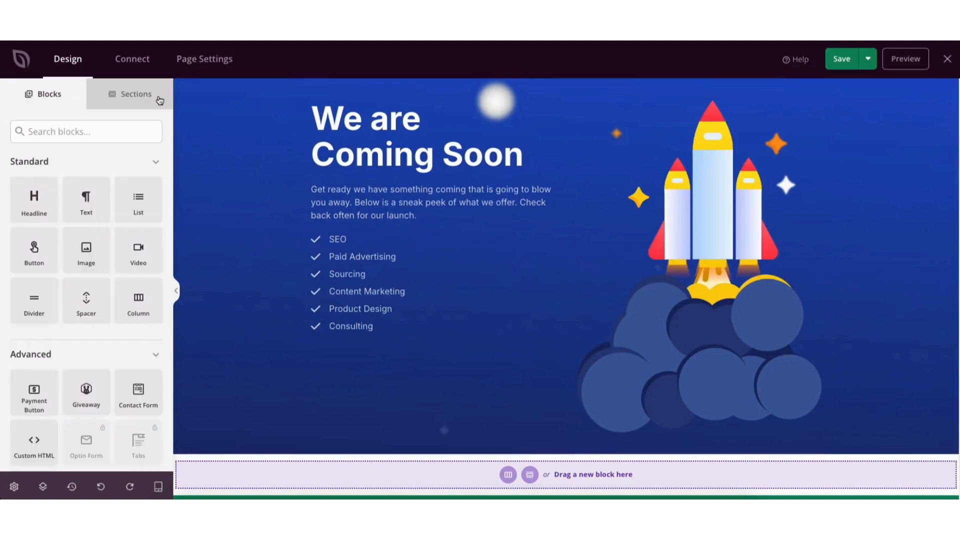
pyautogui.moveTo(34, 199); pyautogui.dragTo(216, 203)
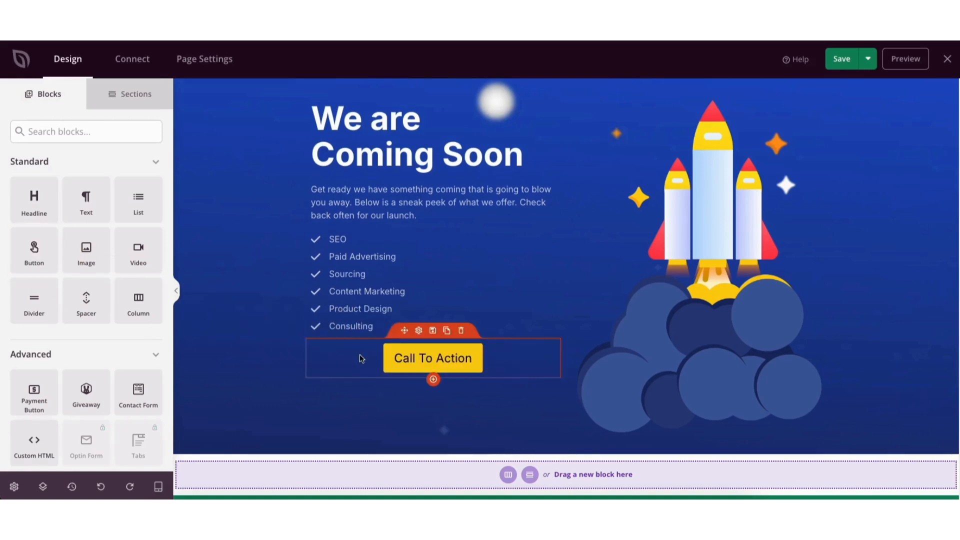
pyautogui.click(432, 357)
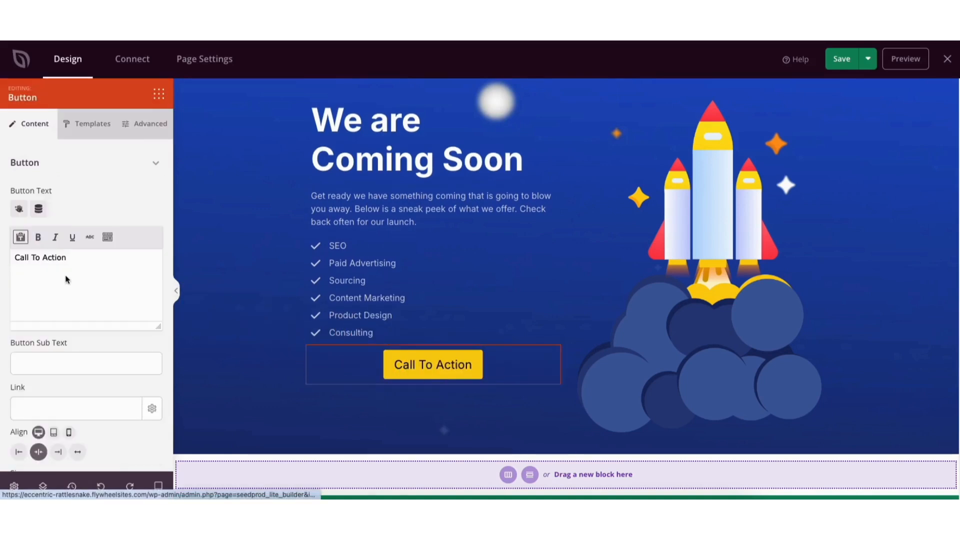
pyautogui.click(61, 257)
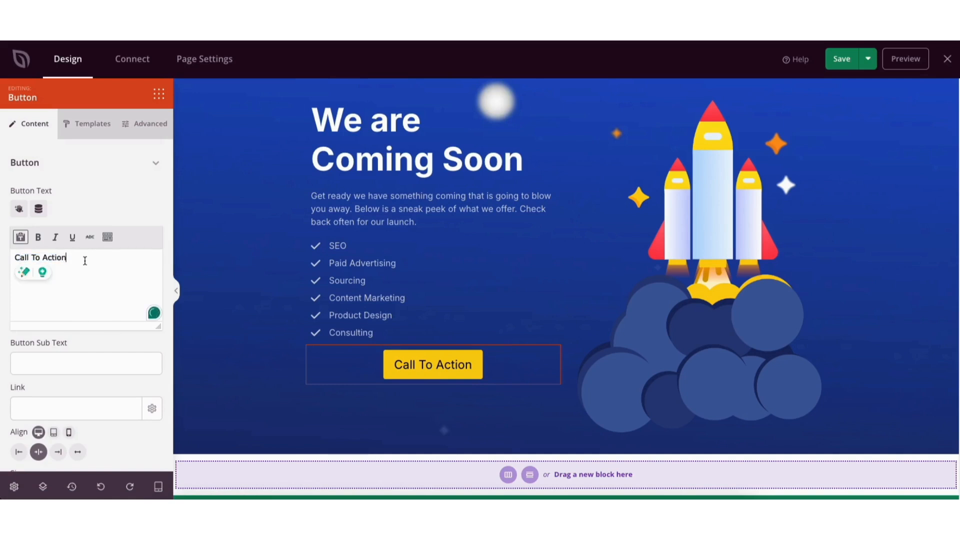
pyautogui.moveTo(214, 116)
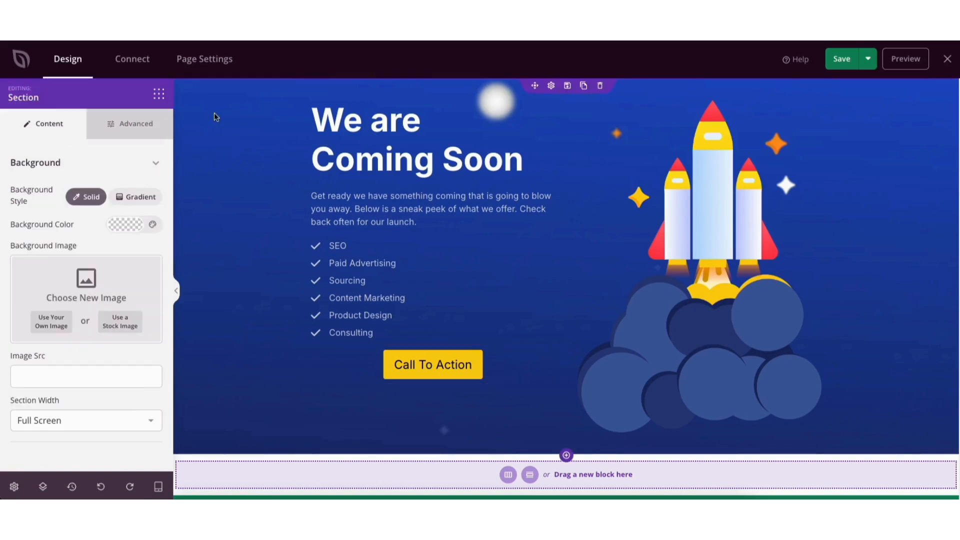
# Try a red section background colour, then dismiss the colour choices
pyautogui.click(125, 224)
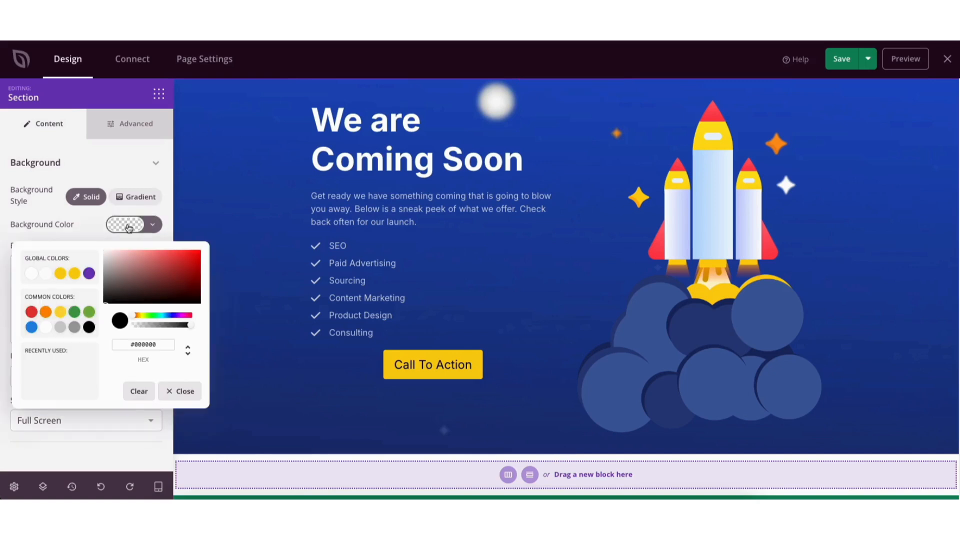
pyautogui.click(31, 311)
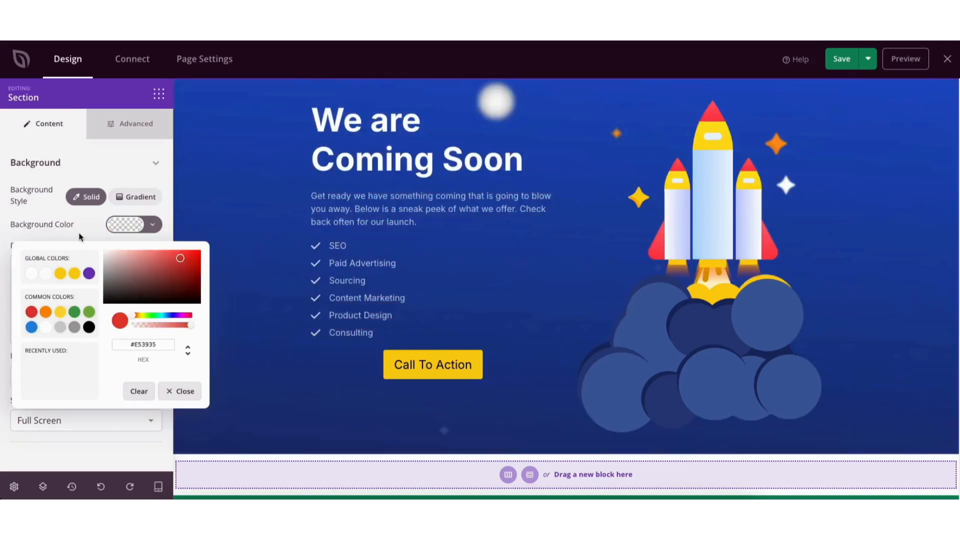
pyautogui.click(180, 390)
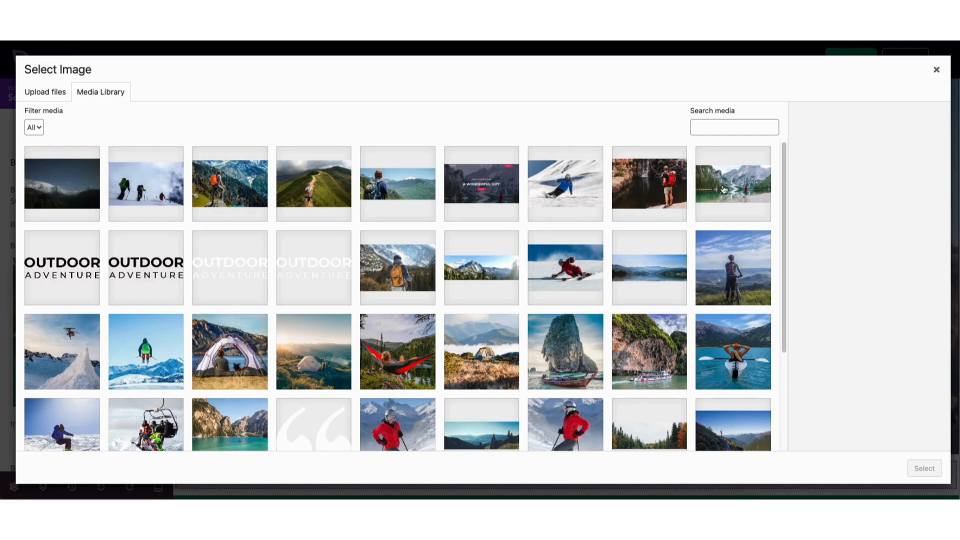
# Apply the hero-bg mountain-lake photo as the section background
pyautogui.click(732, 184)
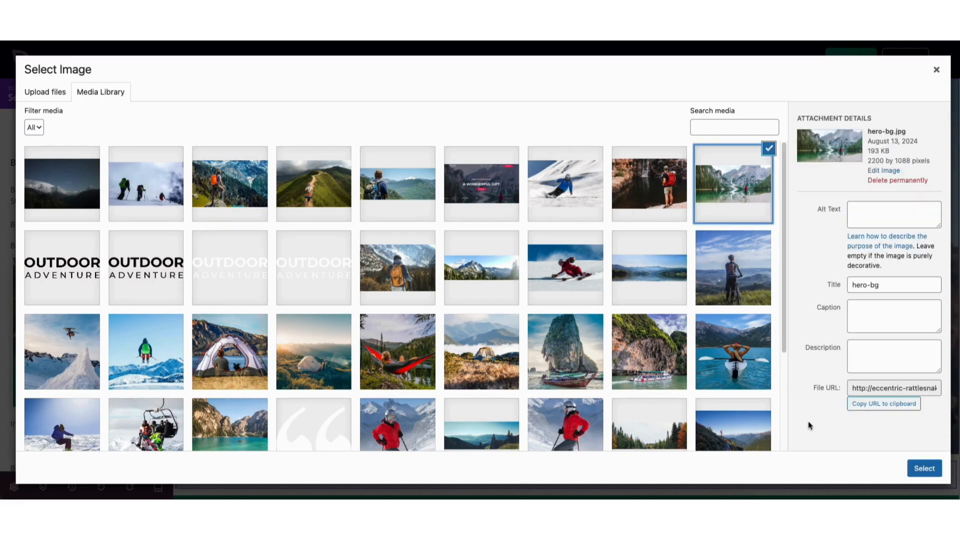
pyautogui.click(924, 468)
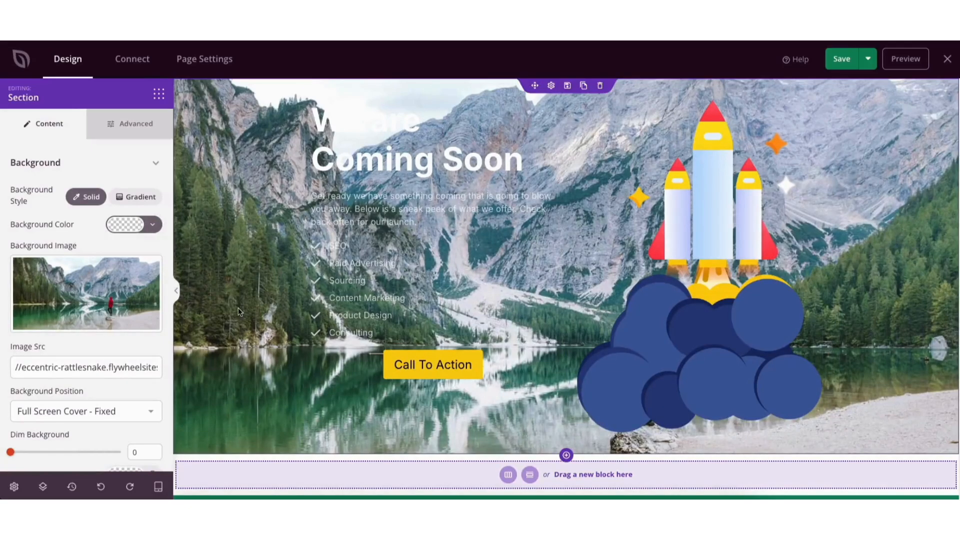
pyautogui.moveTo(171, 294)
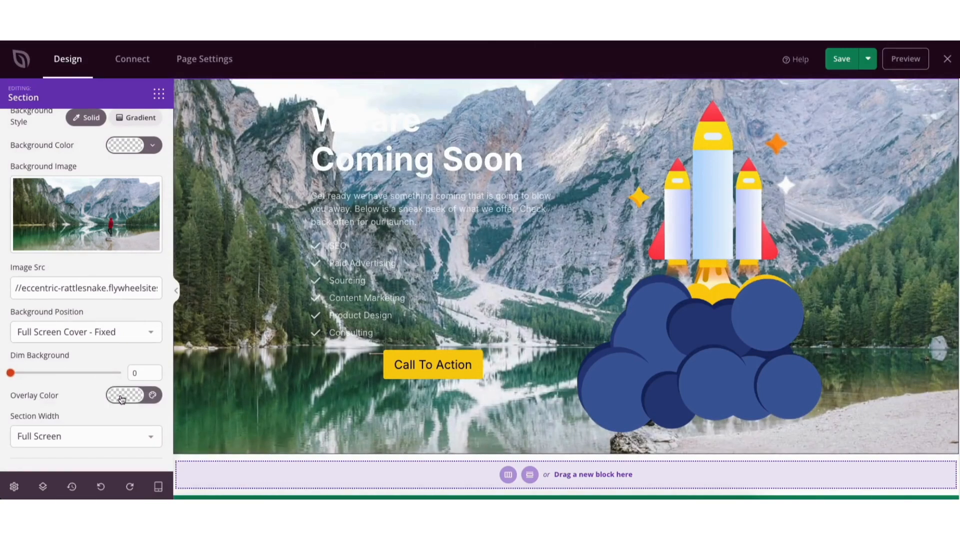
# Set the section's background overlay colour to black
pyautogui.click(126, 395)
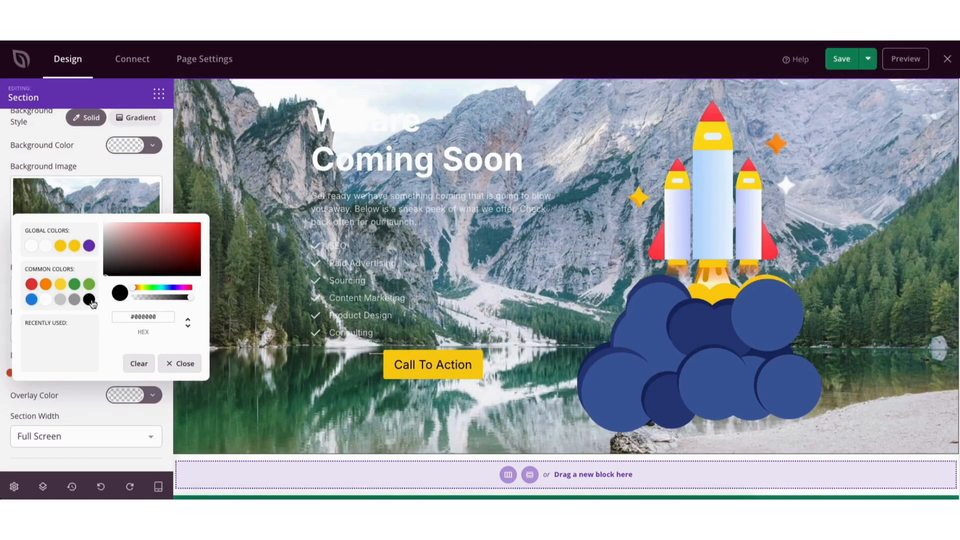
pyautogui.click(90, 300)
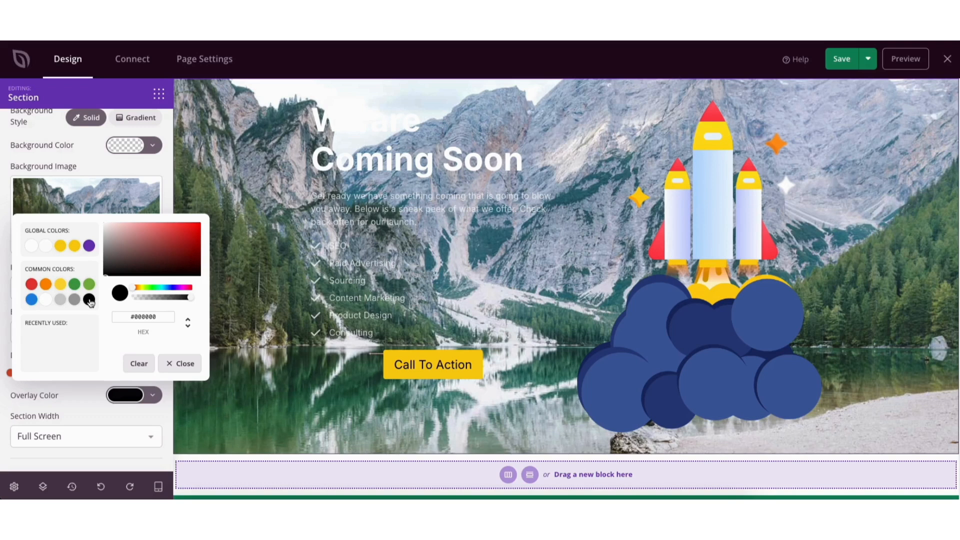
pyautogui.click(185, 363)
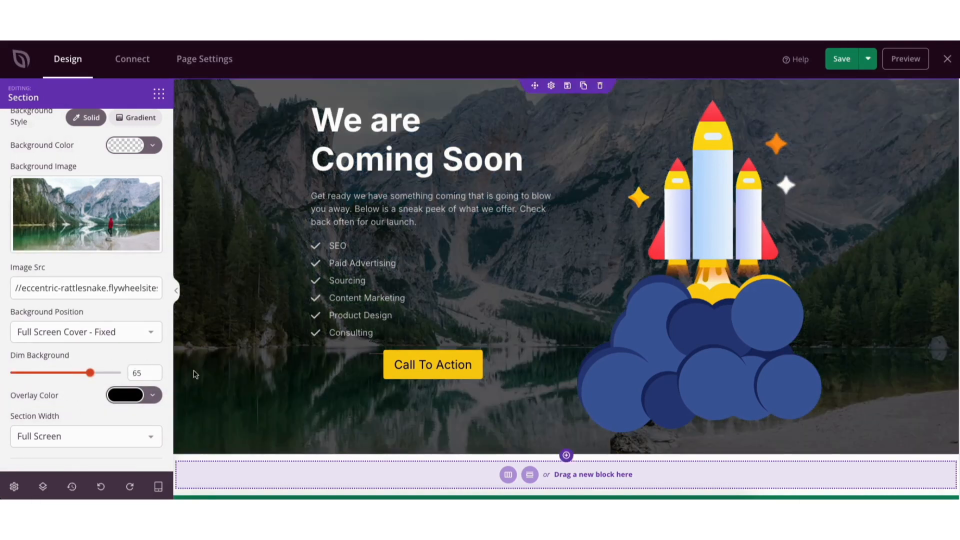
pyautogui.moveTo(71, 486)
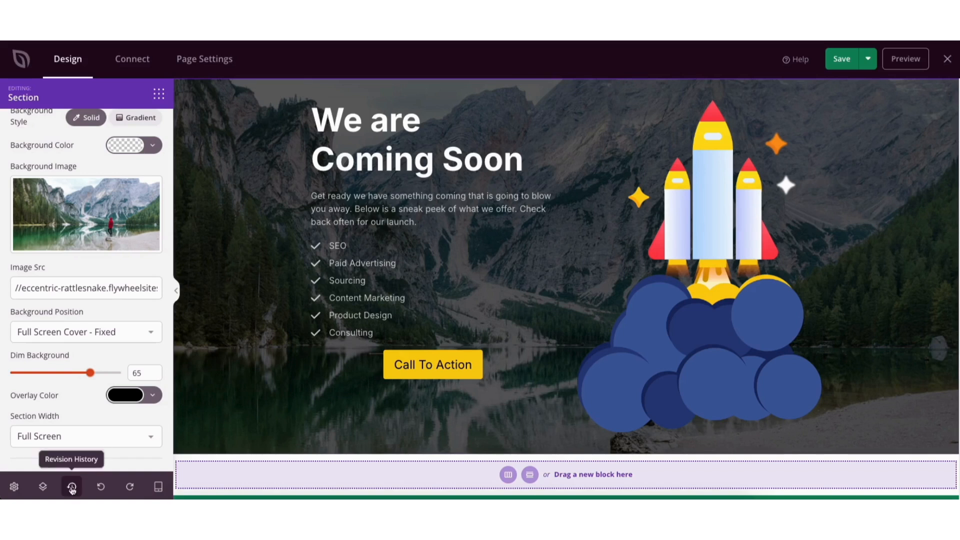
# Check the revision history, save the coming soon page, and preview it
pyautogui.click(72, 486)
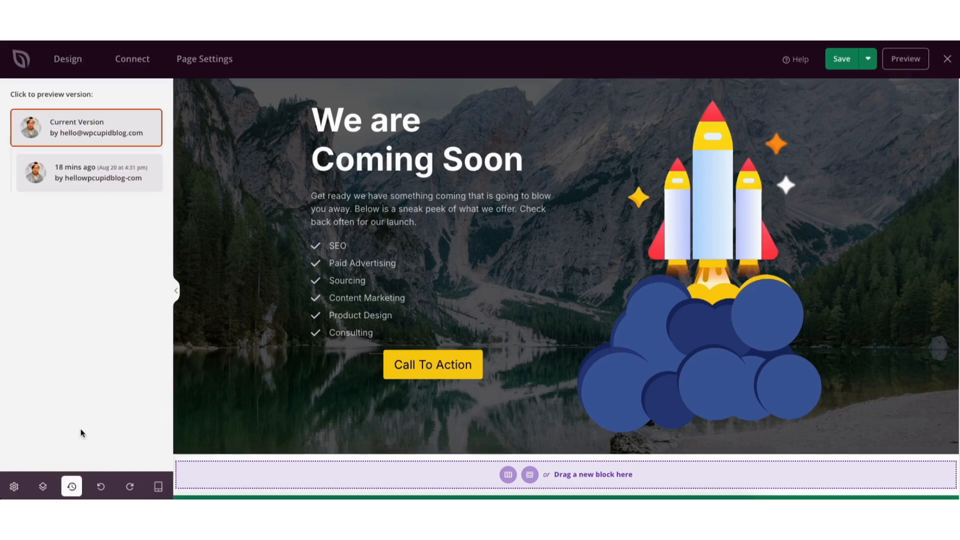
pyautogui.moveTo(74, 239)
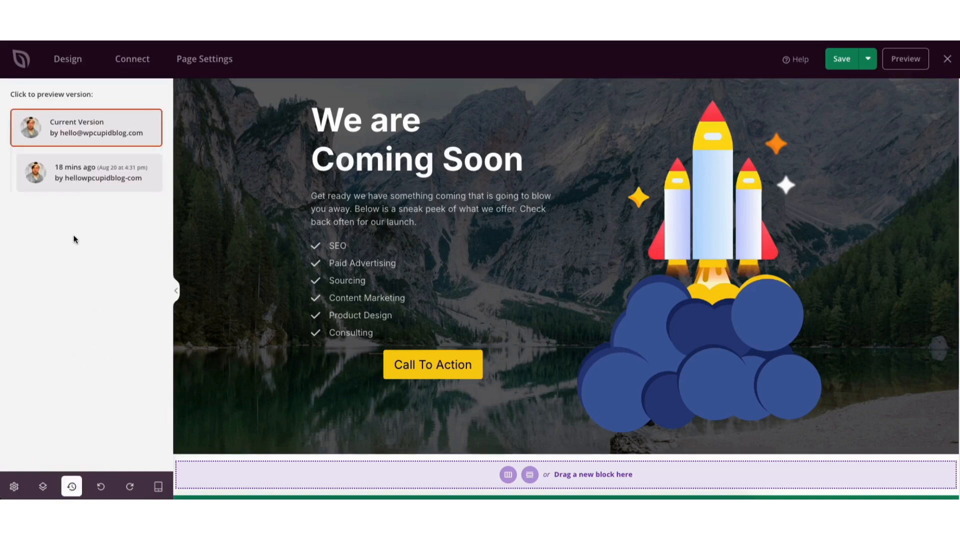
pyautogui.moveTo(71, 487)
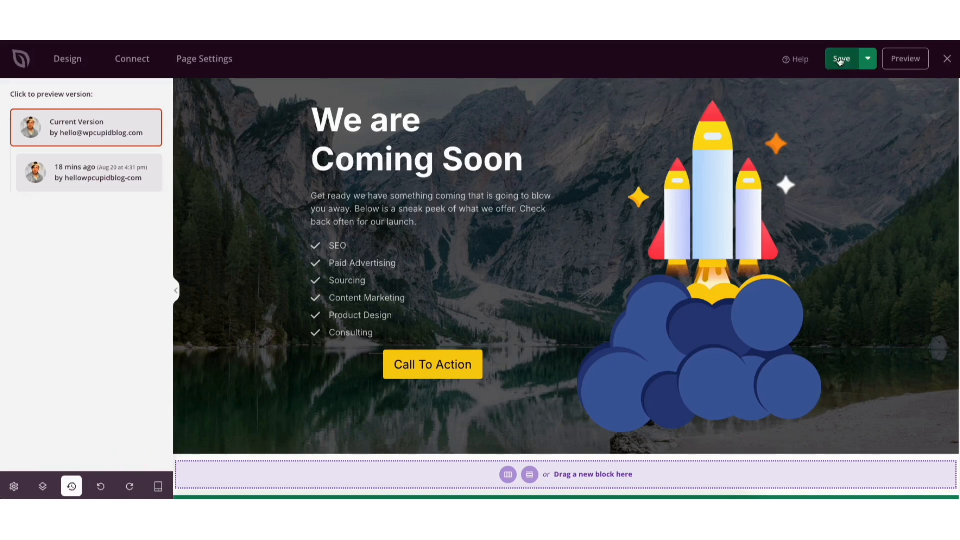
pyautogui.click(841, 59)
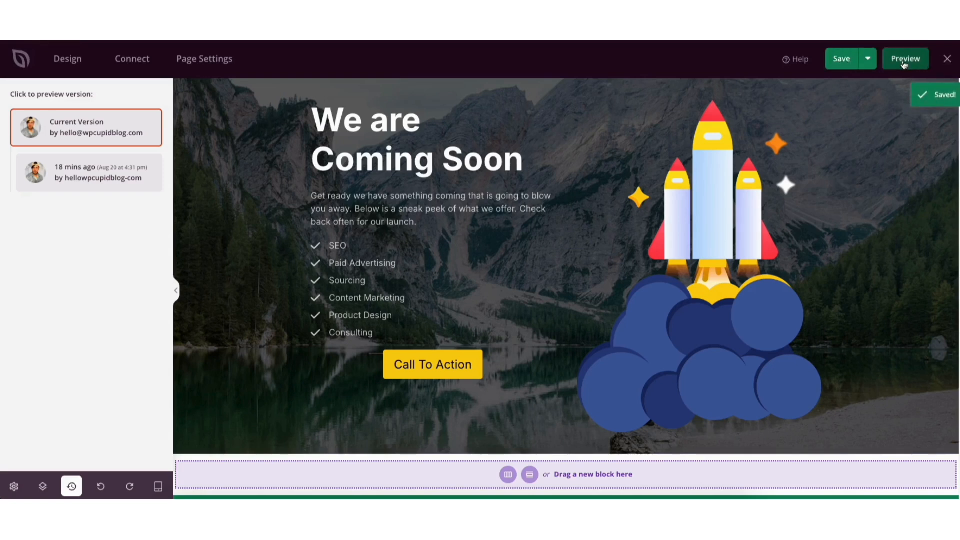
pyautogui.click(906, 59)
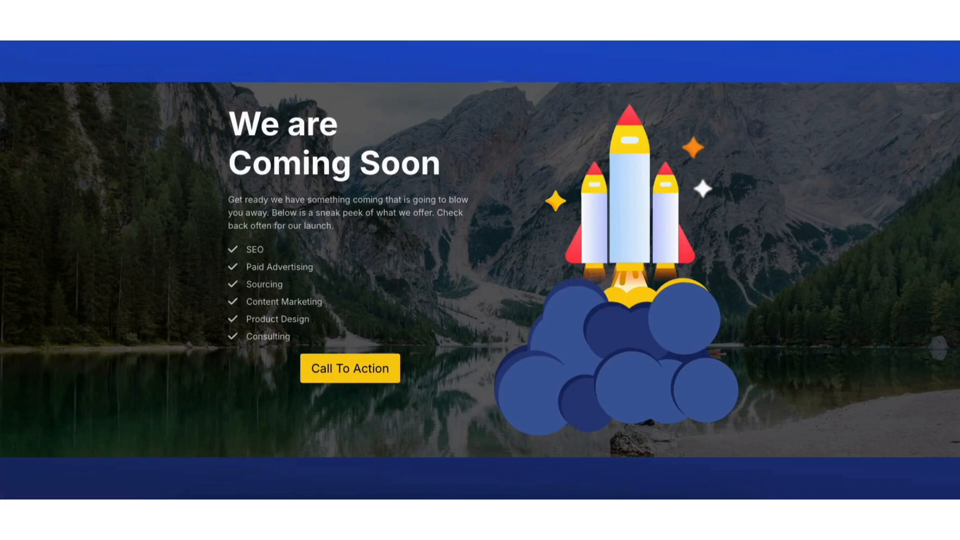
# Close the preview, exit the builder, and decline activating Coming Soon Mode
pyautogui.click(71, 486)
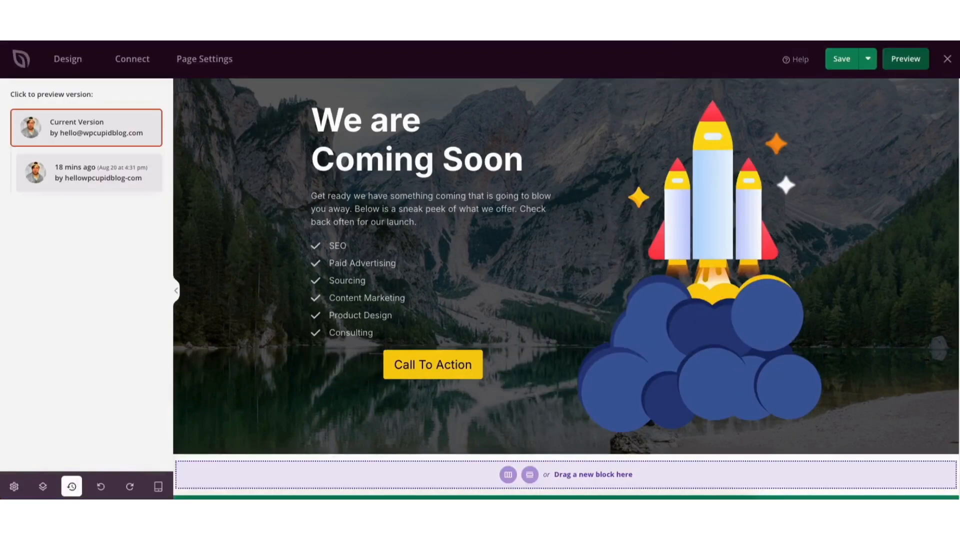
pyautogui.click(564, 238)
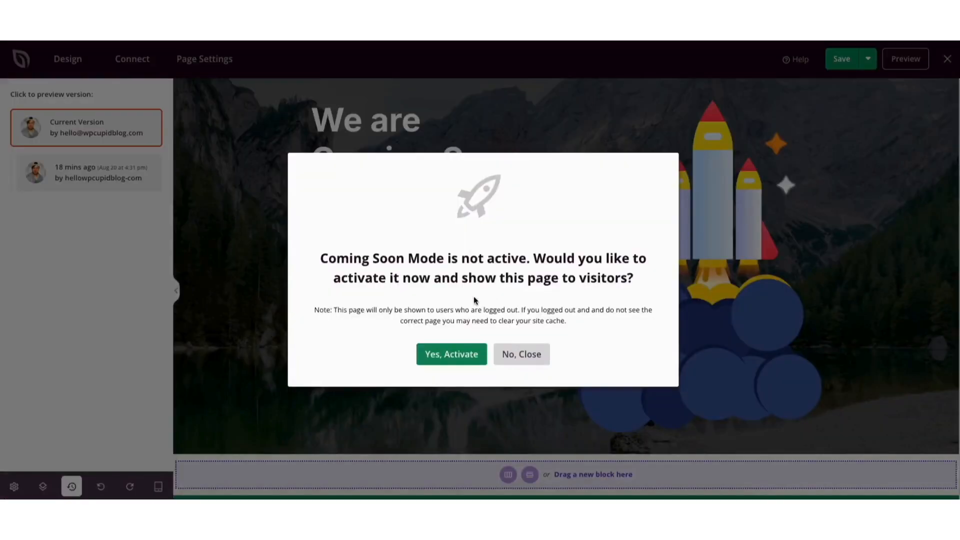
pyautogui.moveTo(429, 292)
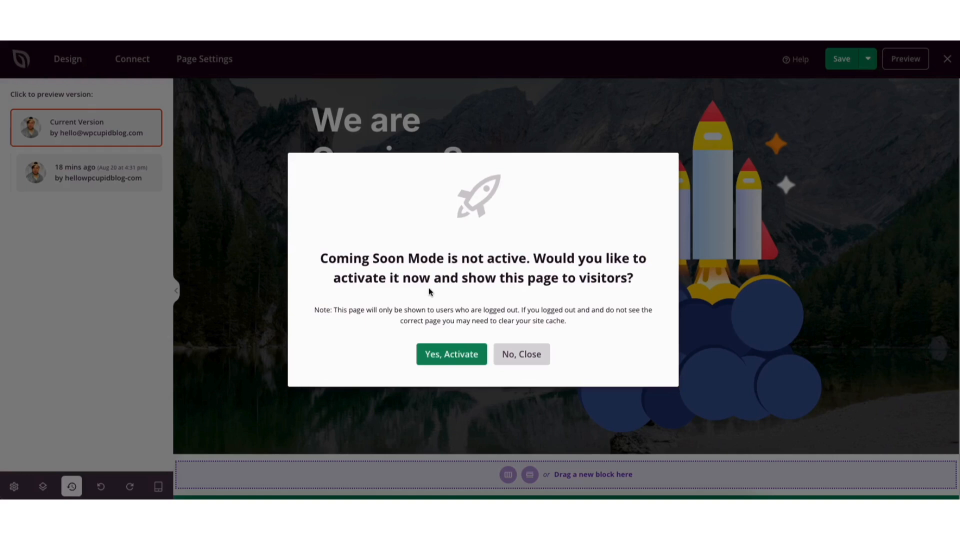
pyautogui.moveTo(451, 354)
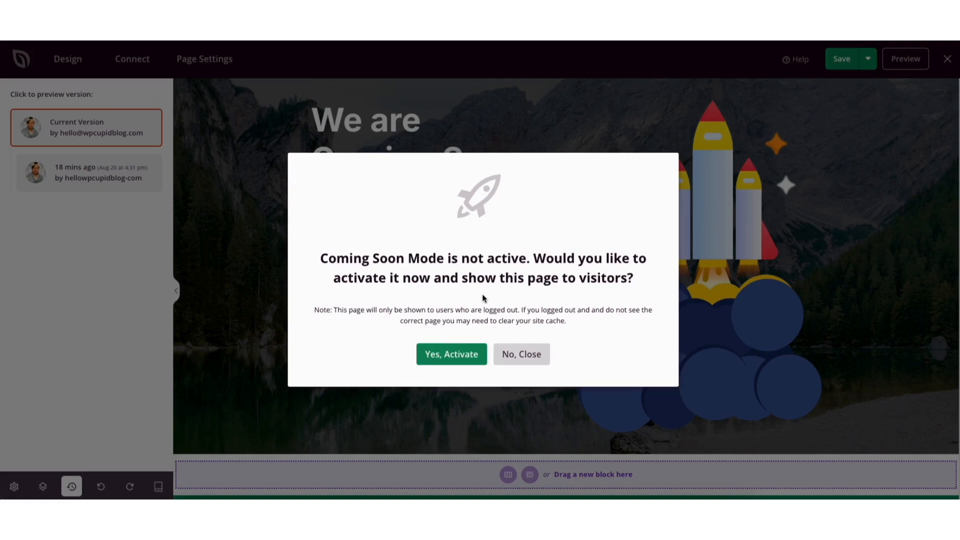
pyautogui.moveTo(521, 355)
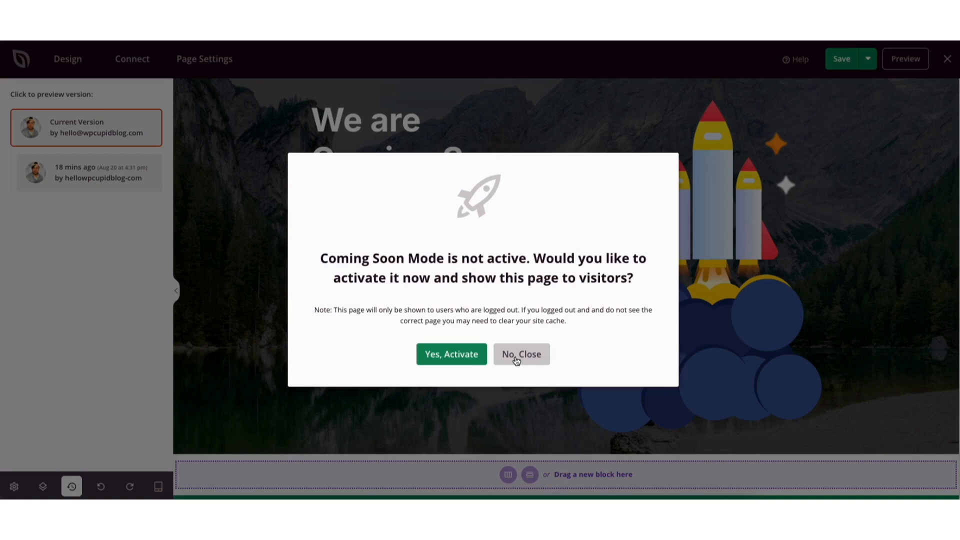
pyautogui.click(521, 355)
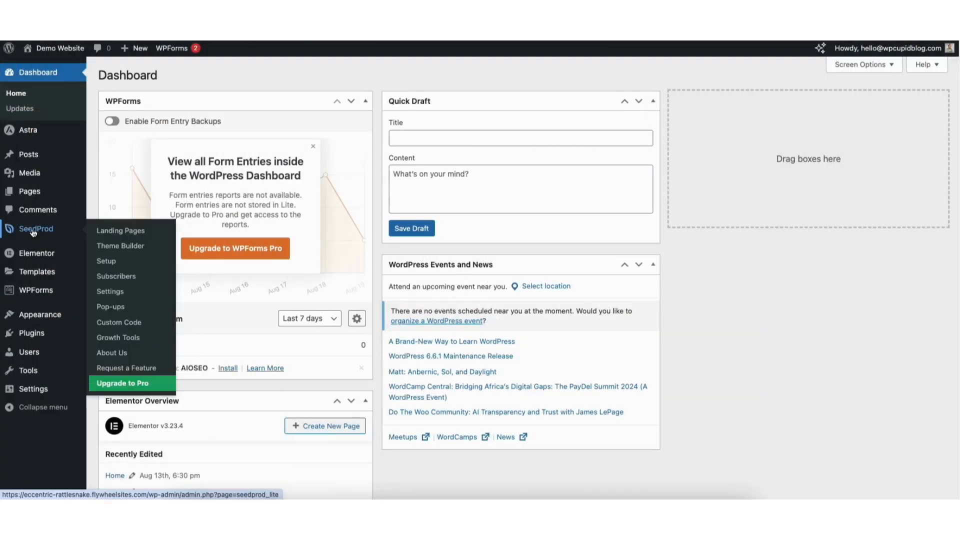
# Activate Coming Soon Mode from the SeedProd Landing Pages overview
pyautogui.click(121, 231)
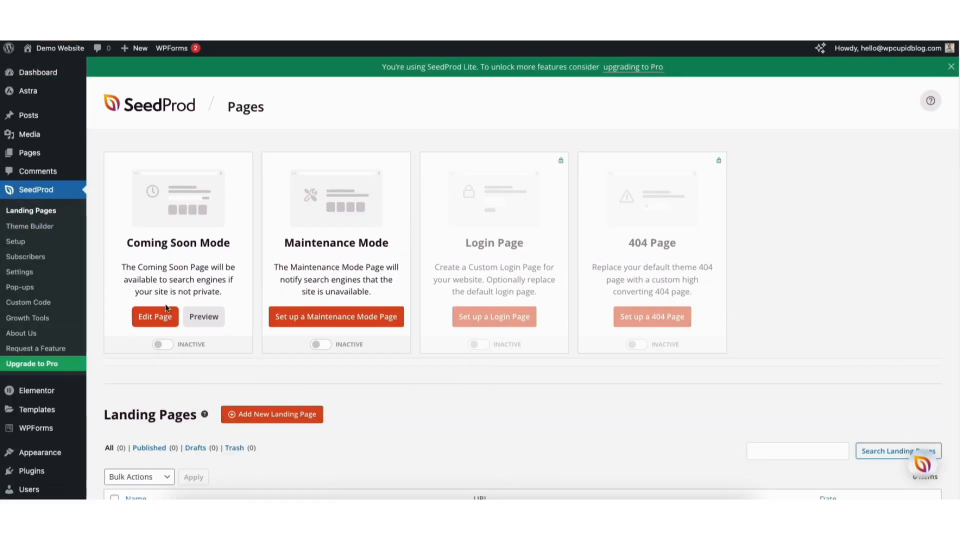
pyautogui.click(162, 344)
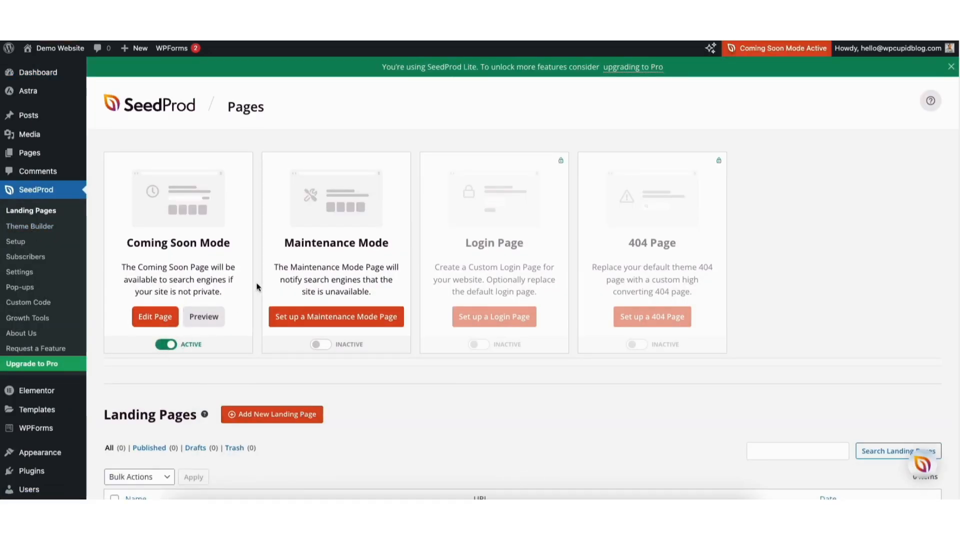
pyautogui.moveTo(779, 49)
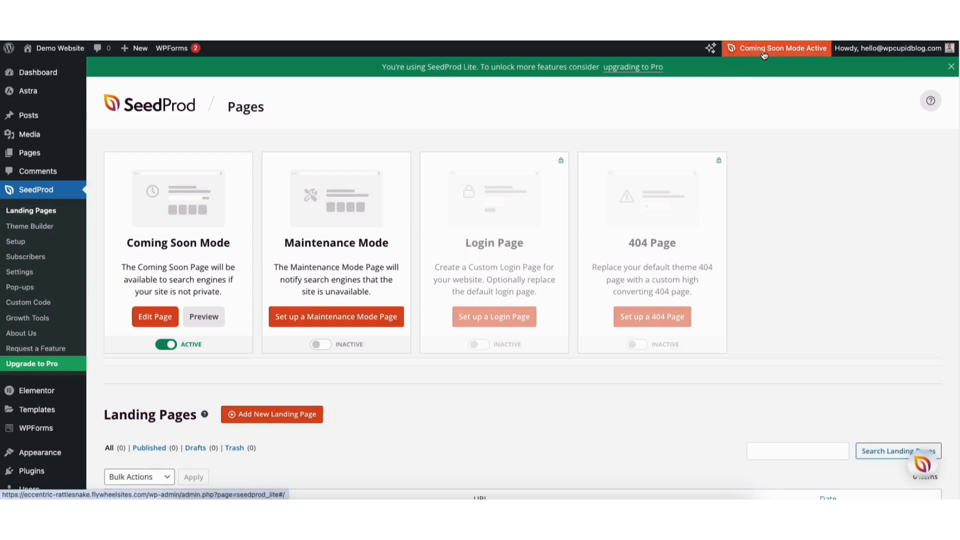
pyautogui.moveTo(679, 133)
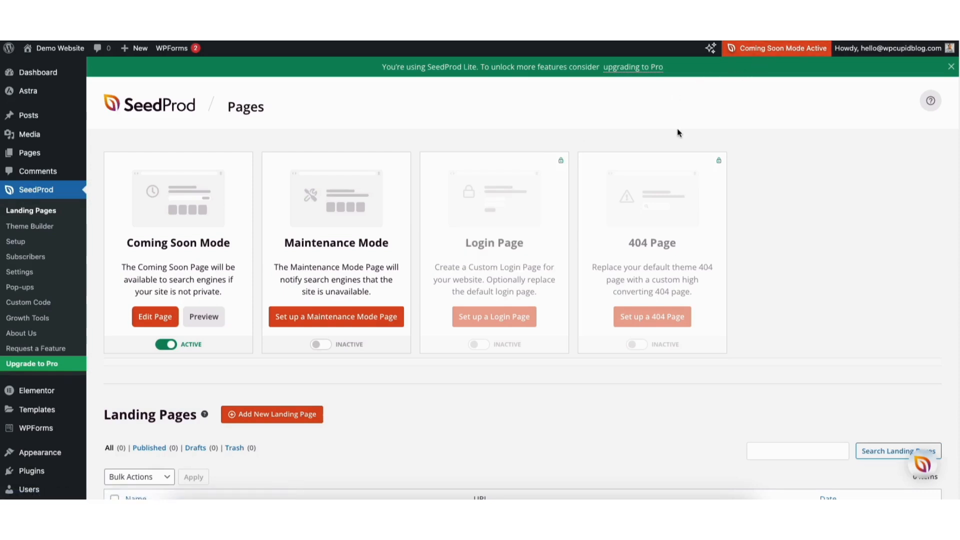
pyautogui.moveTo(154, 317)
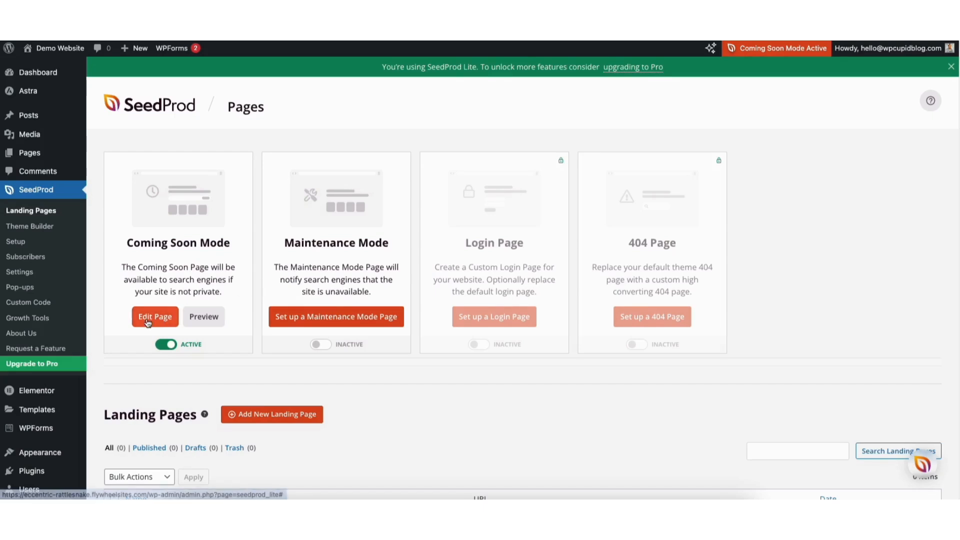